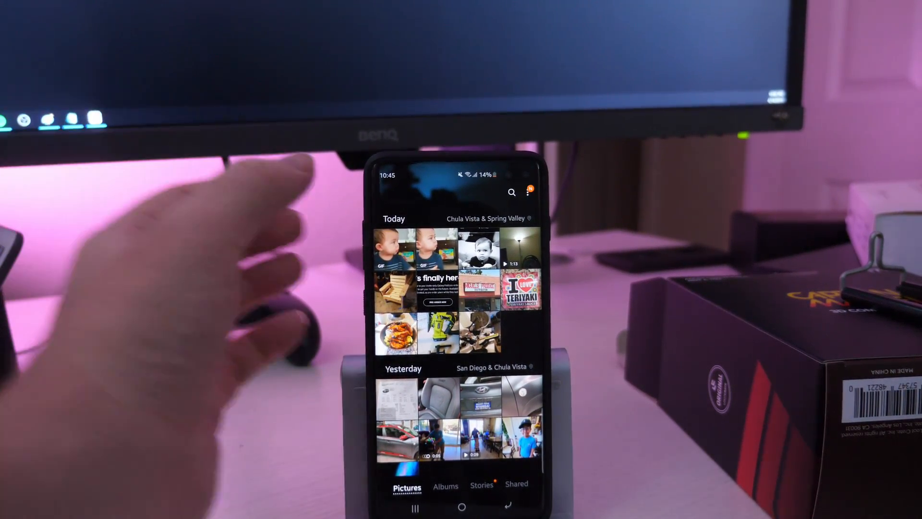
Open the baby GIF at the top of Today's pictures full-screen.
left_click(478, 246)
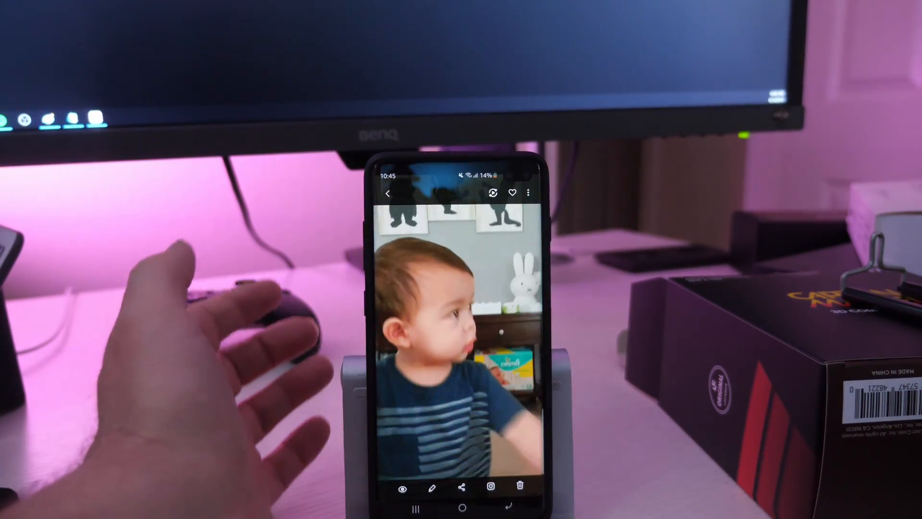